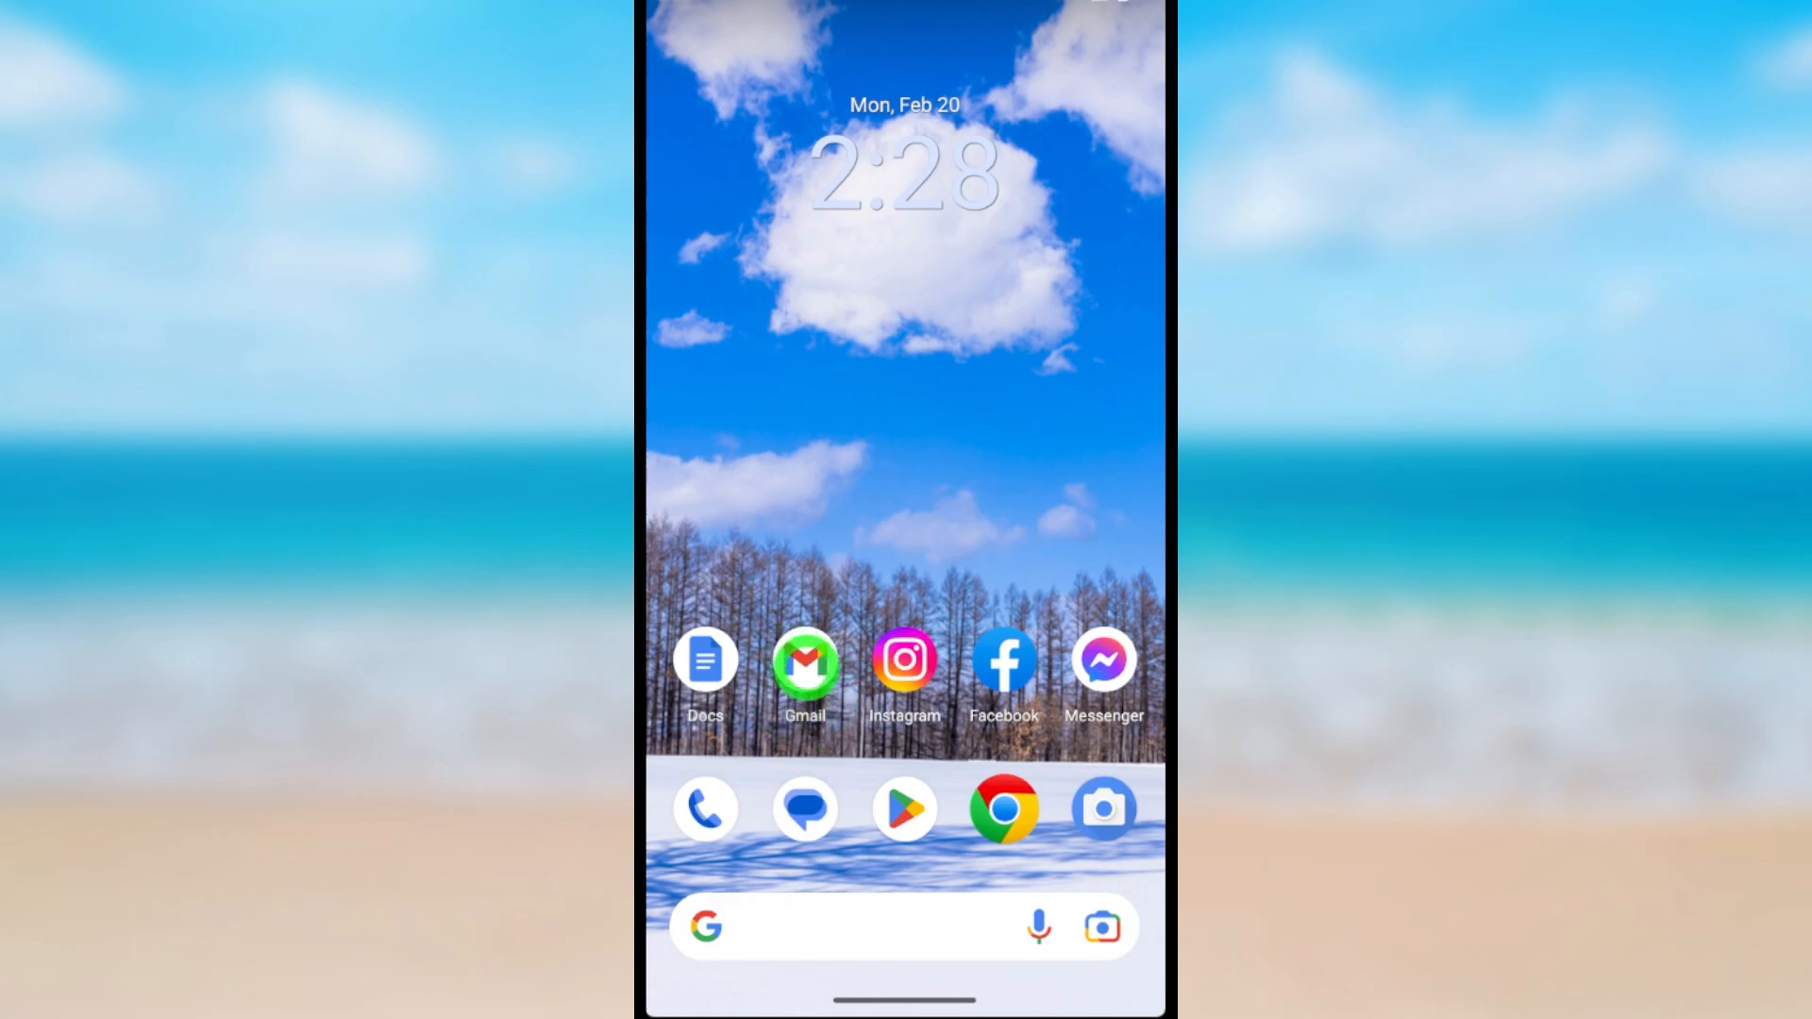
- Launch Gmail from the home screen's app drawer
{"action": "left_click", "coordinate": [904, 806]}
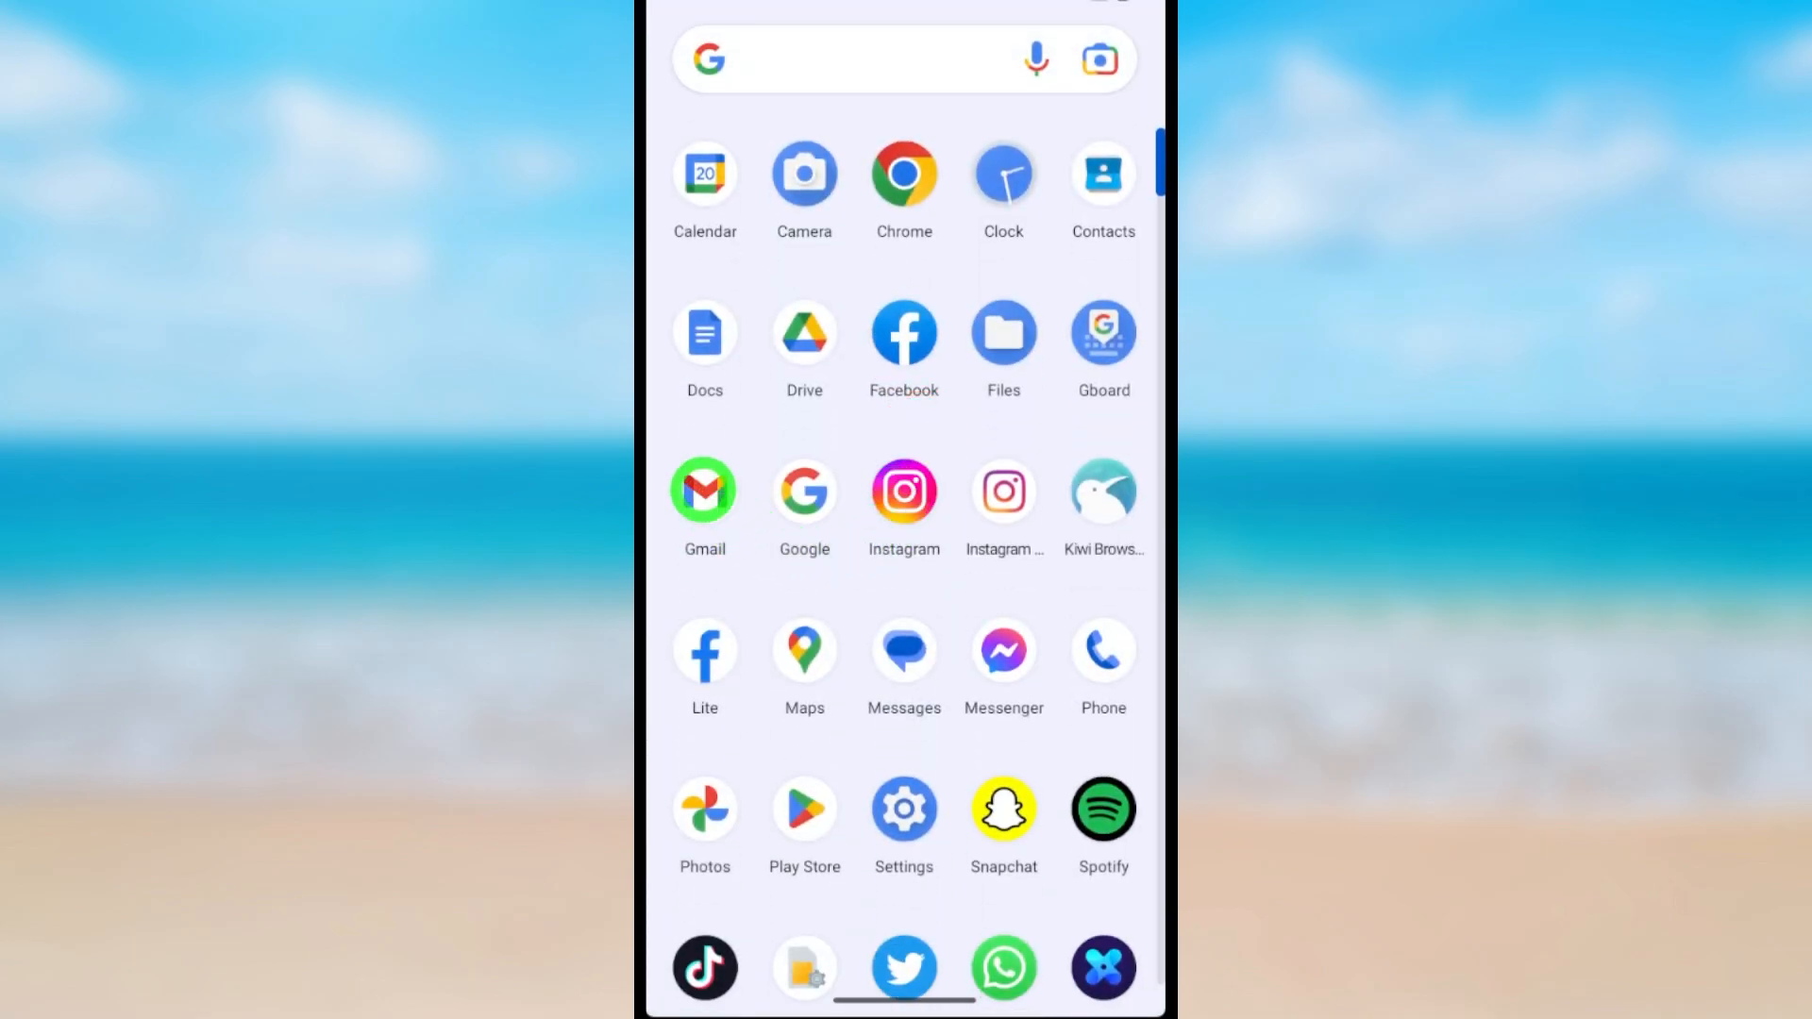
{"action": "left_click", "coordinate": [704, 490]}
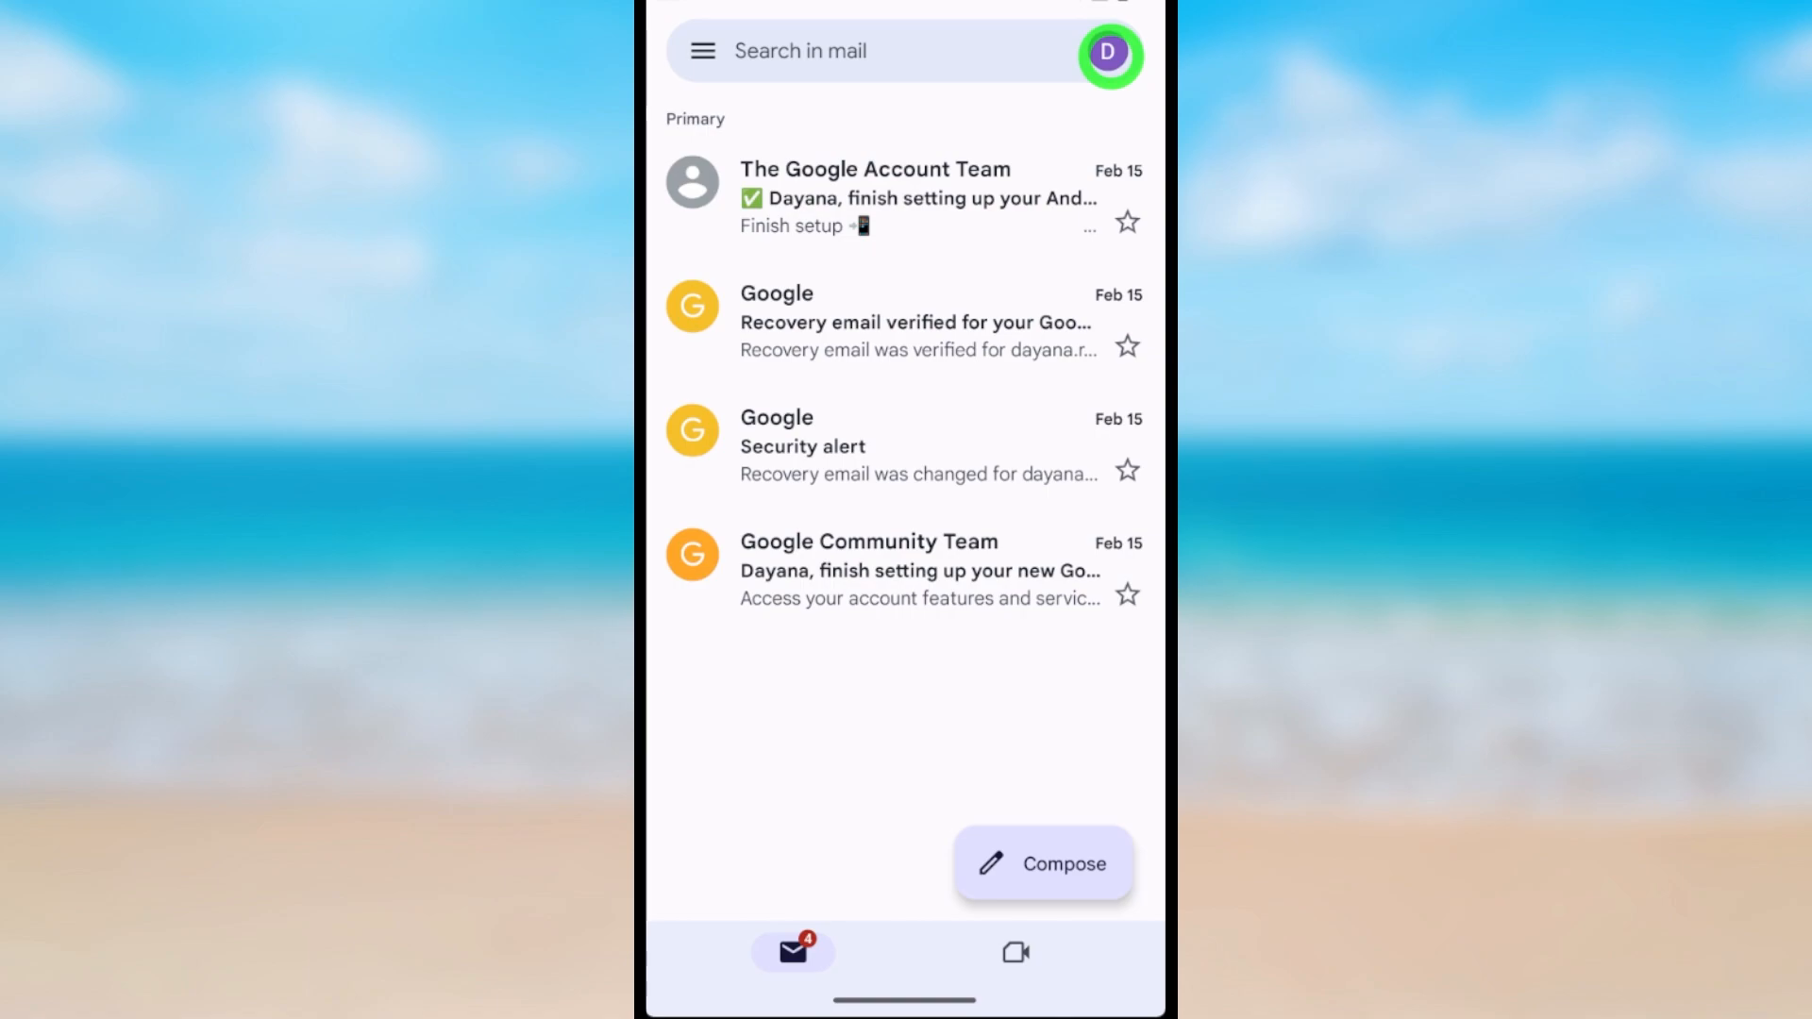
- From the account switcher, start adding another account and choose Google as the provider
{"action": "left_click", "coordinate": [1109, 54]}
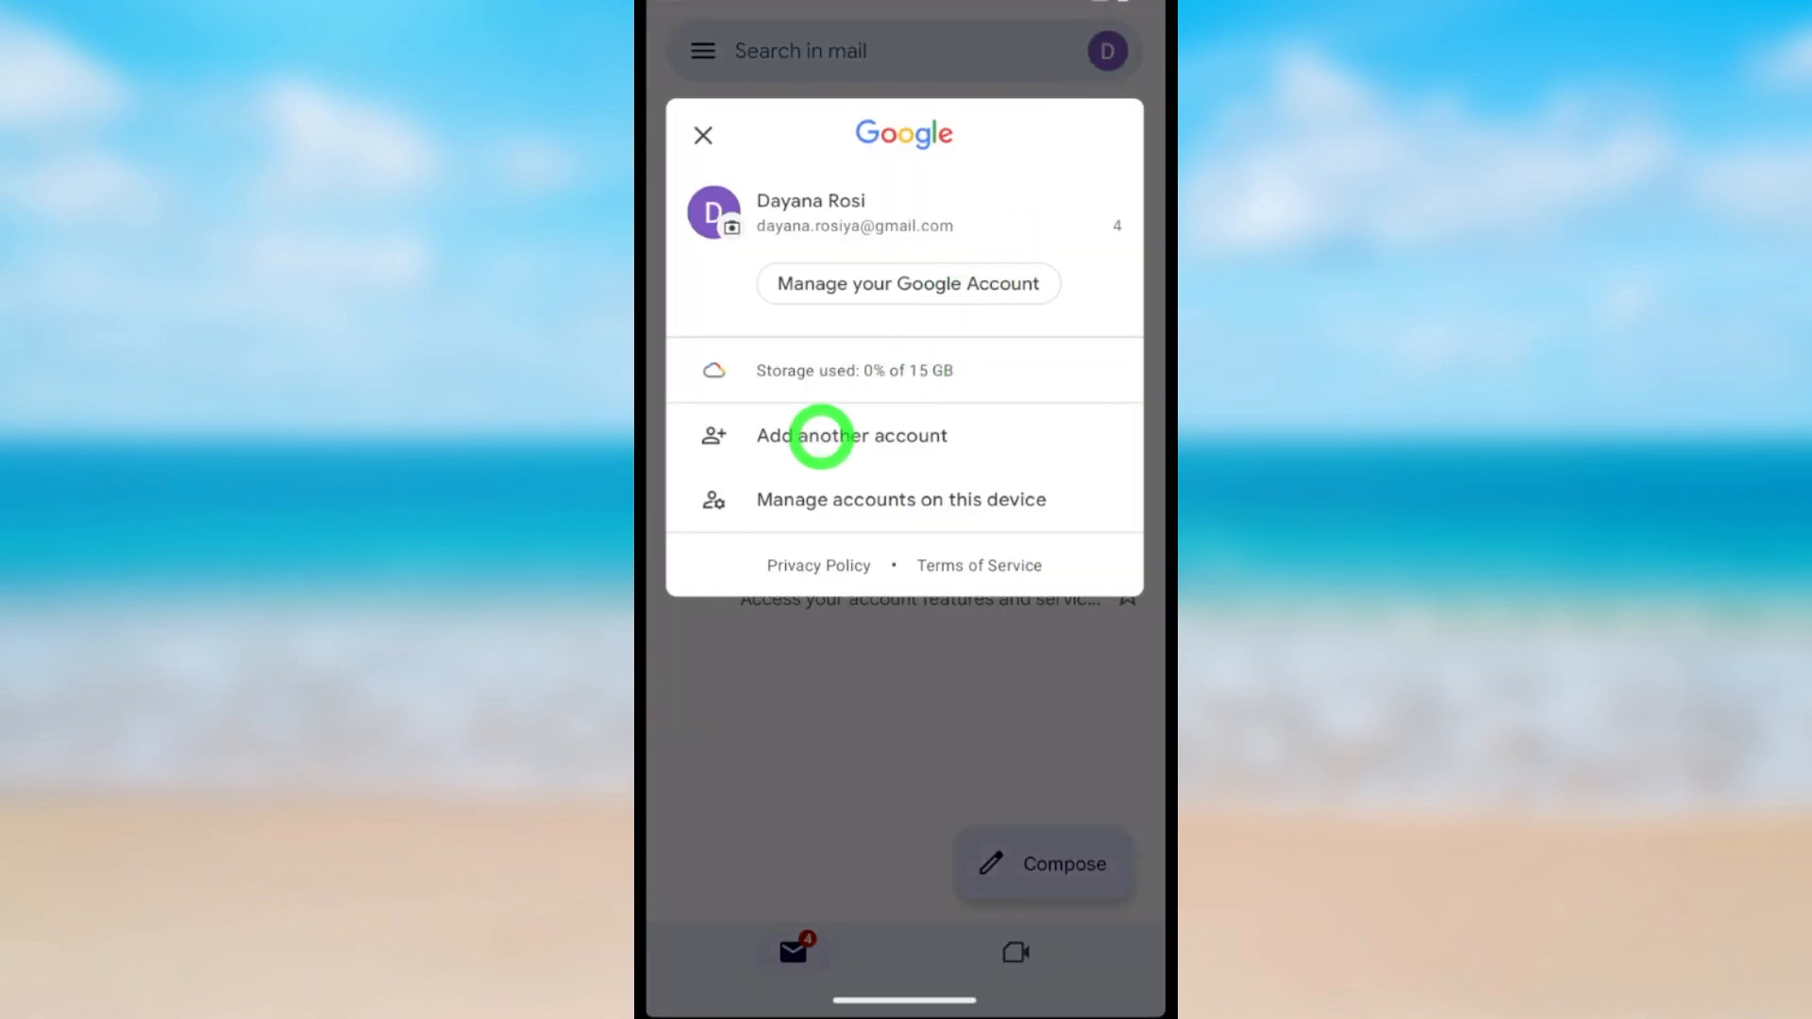
{"action": "left_click", "coordinate": [853, 436]}
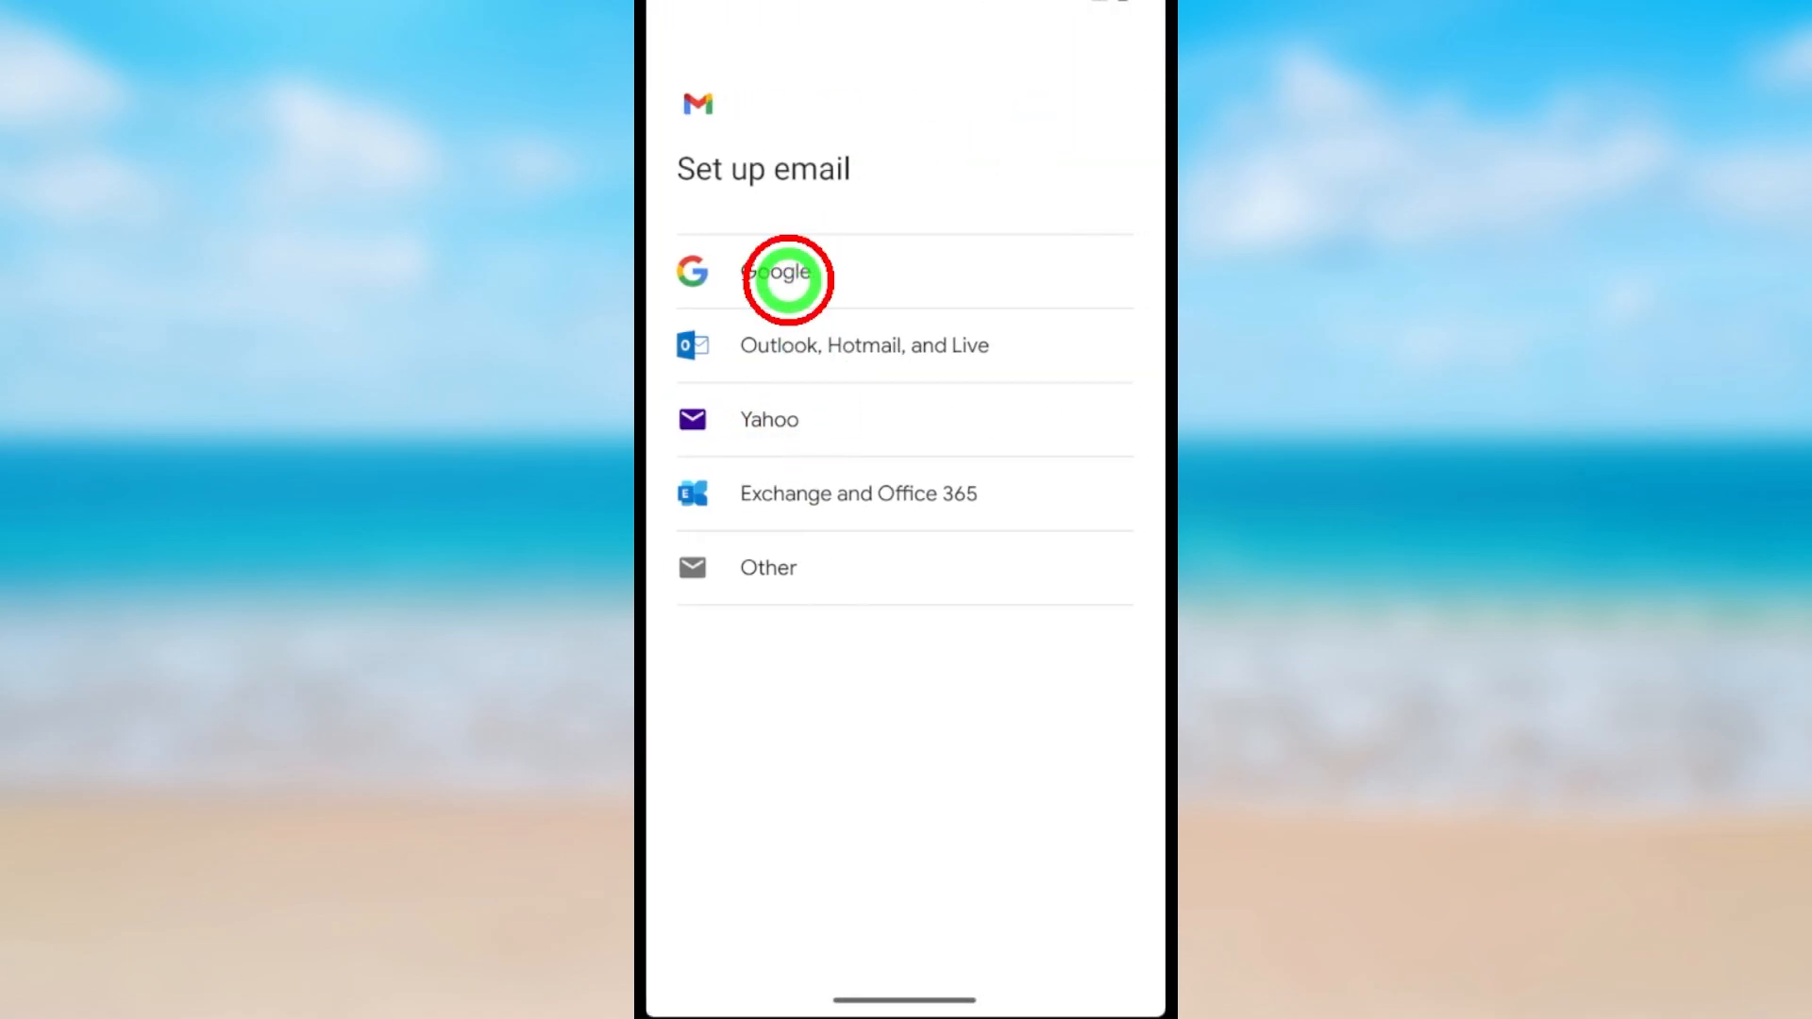
{"action": "left_click", "coordinate": [786, 278]}
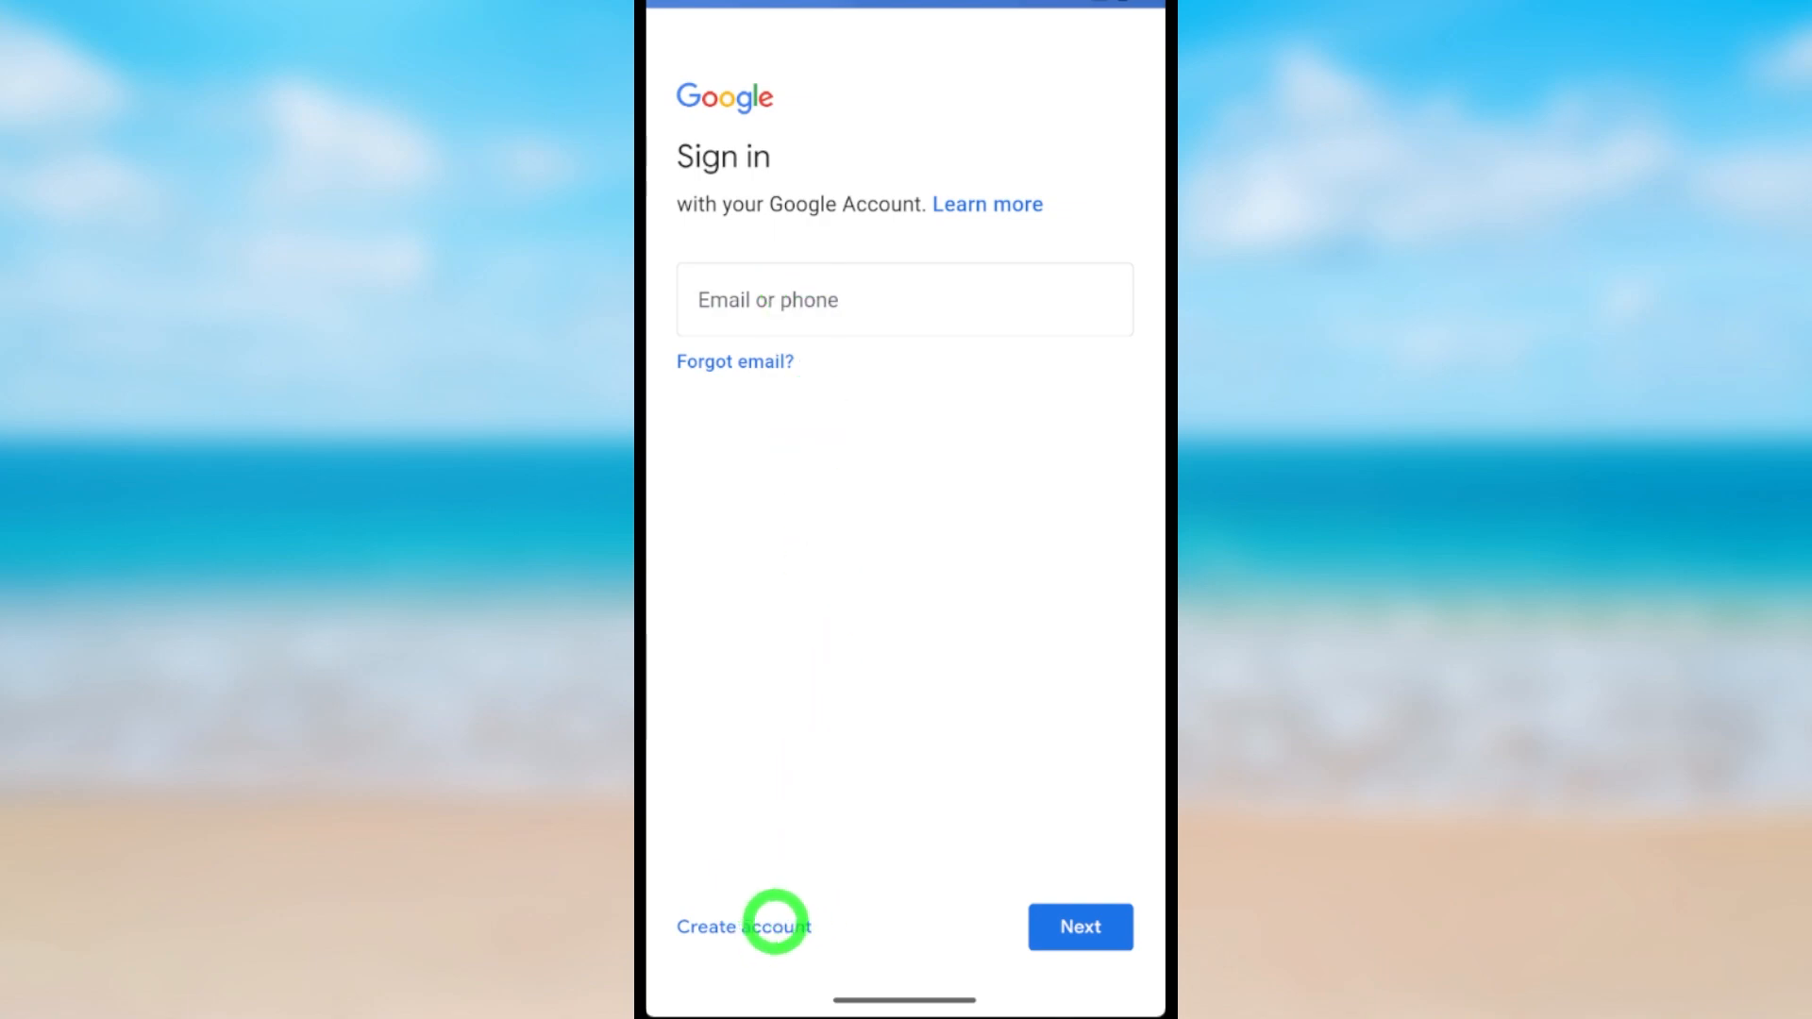
{"action": "mouse_move", "coordinate": [791, 299]}
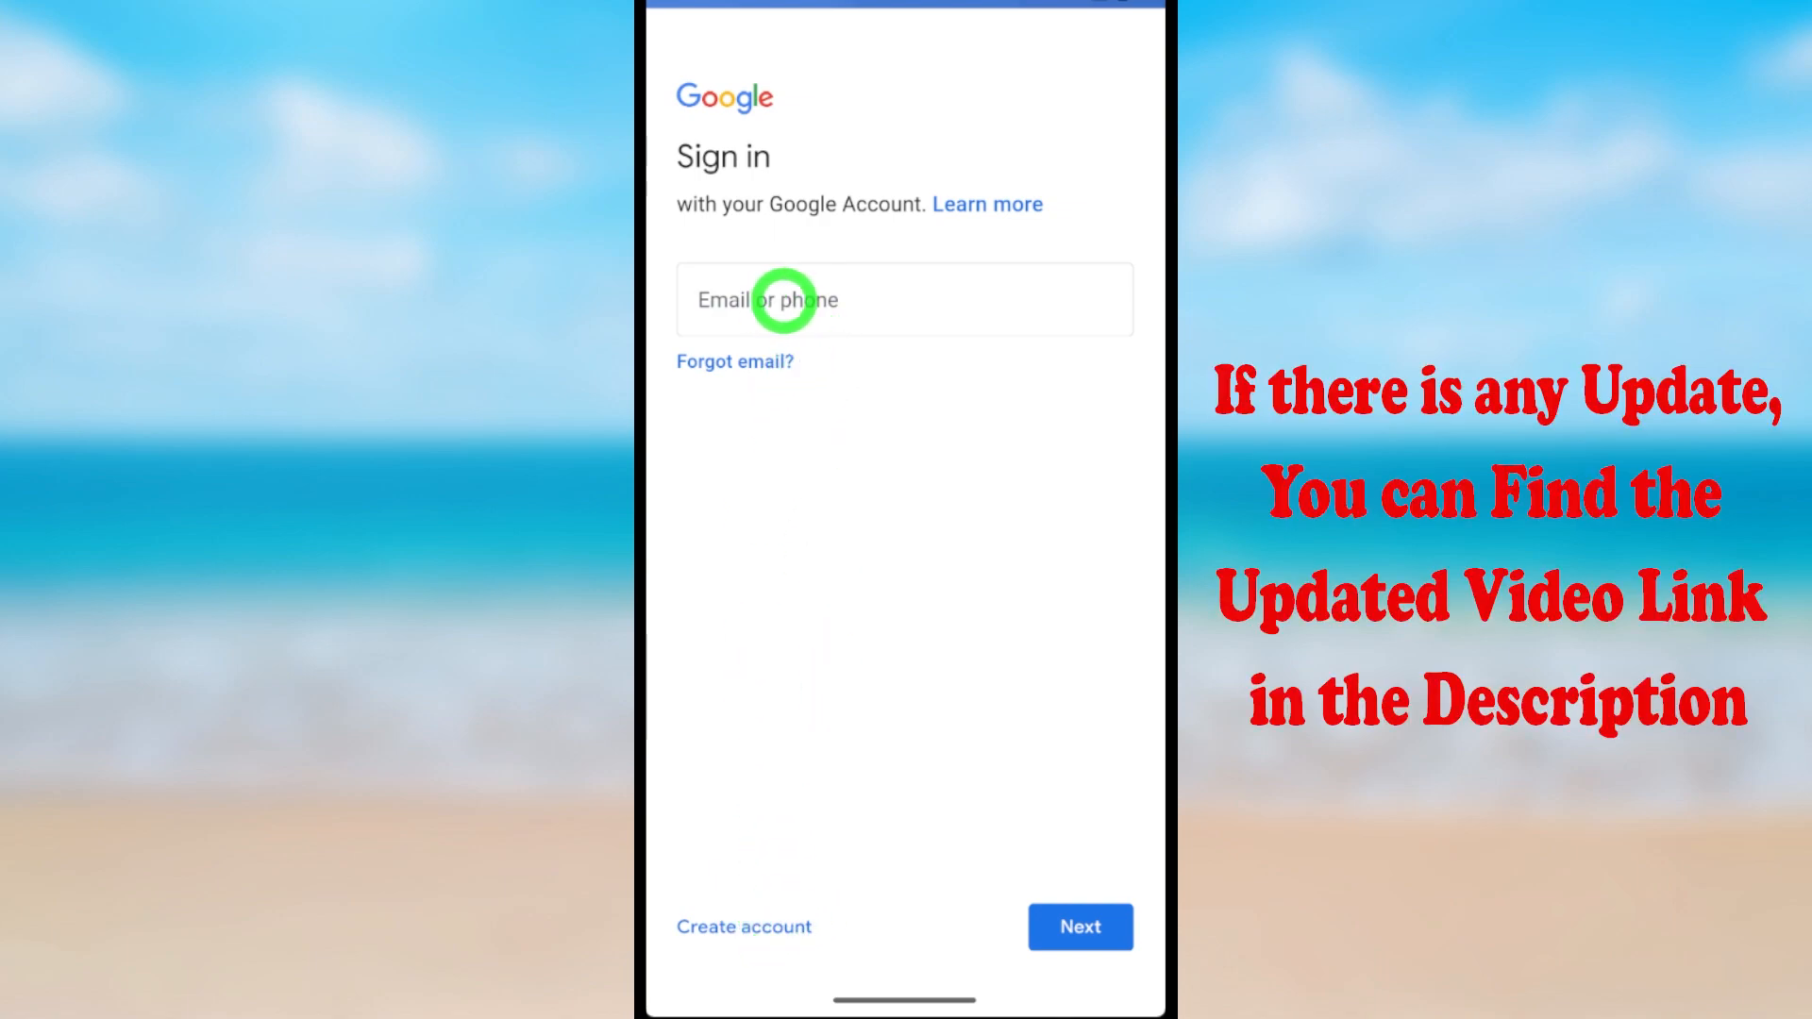
{"action": "left_click", "coordinate": [905, 299]}
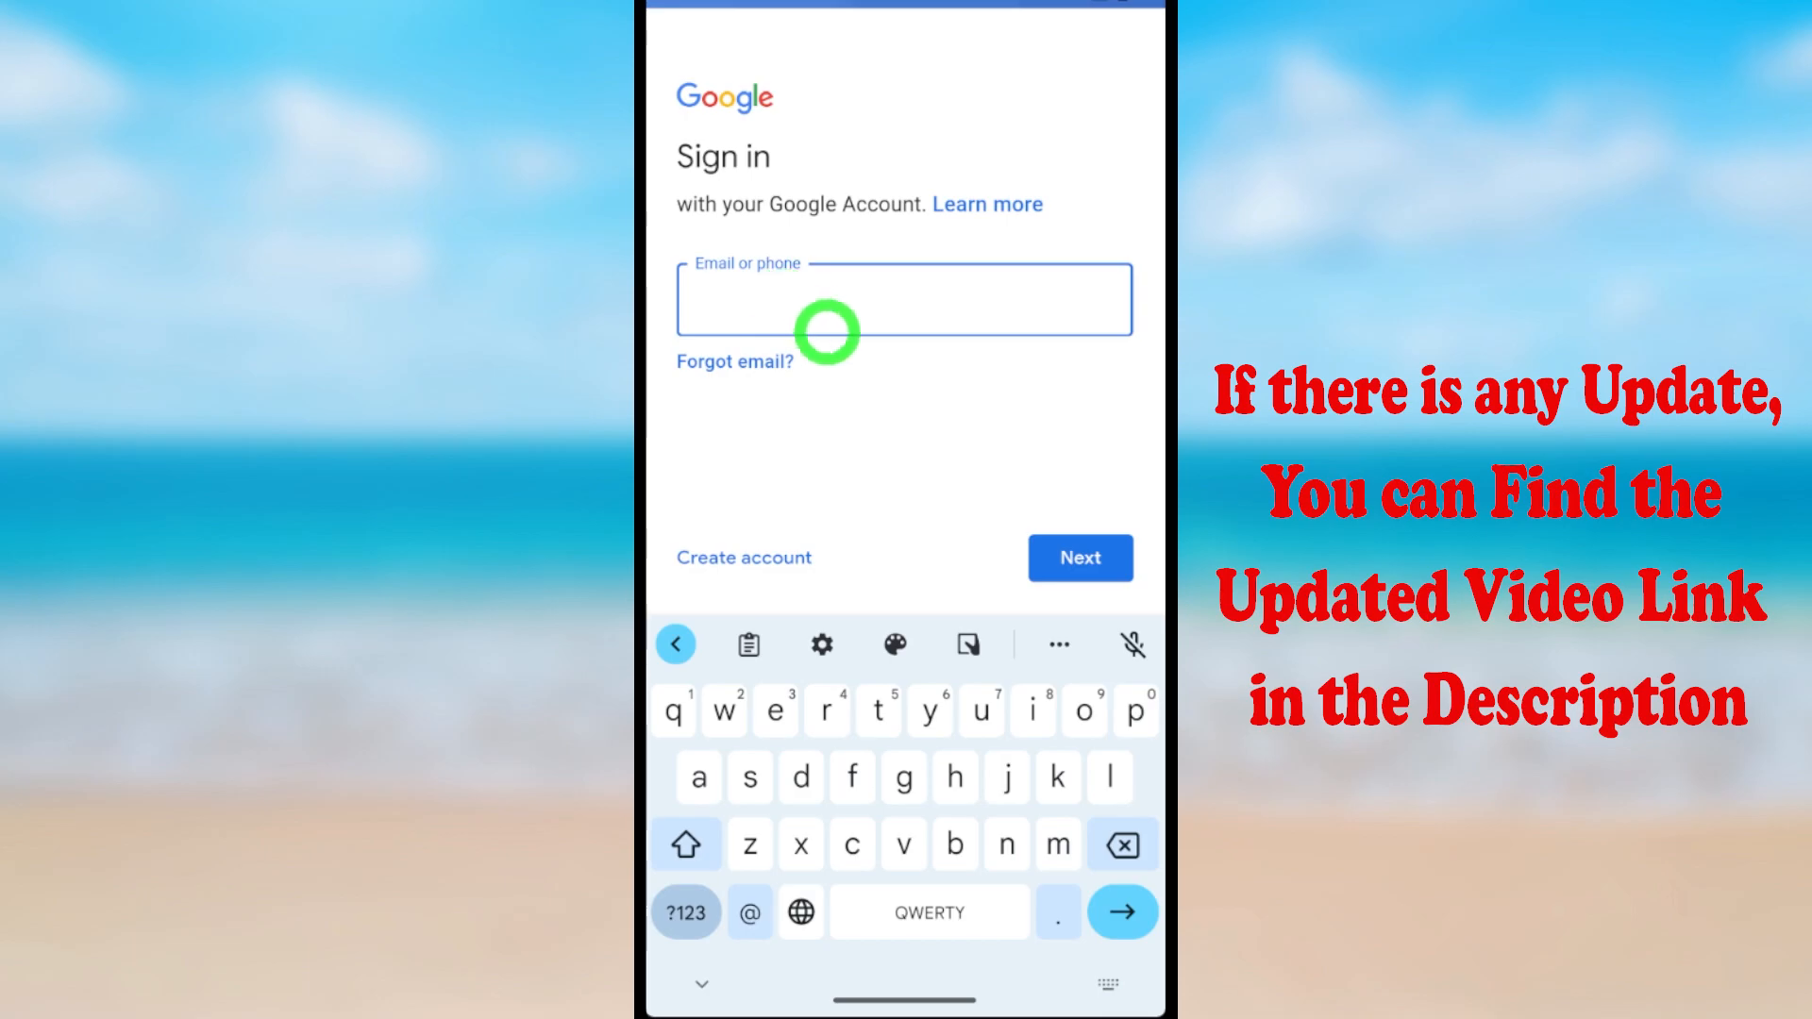
{"action": "mouse_move", "coordinate": [847, 405]}
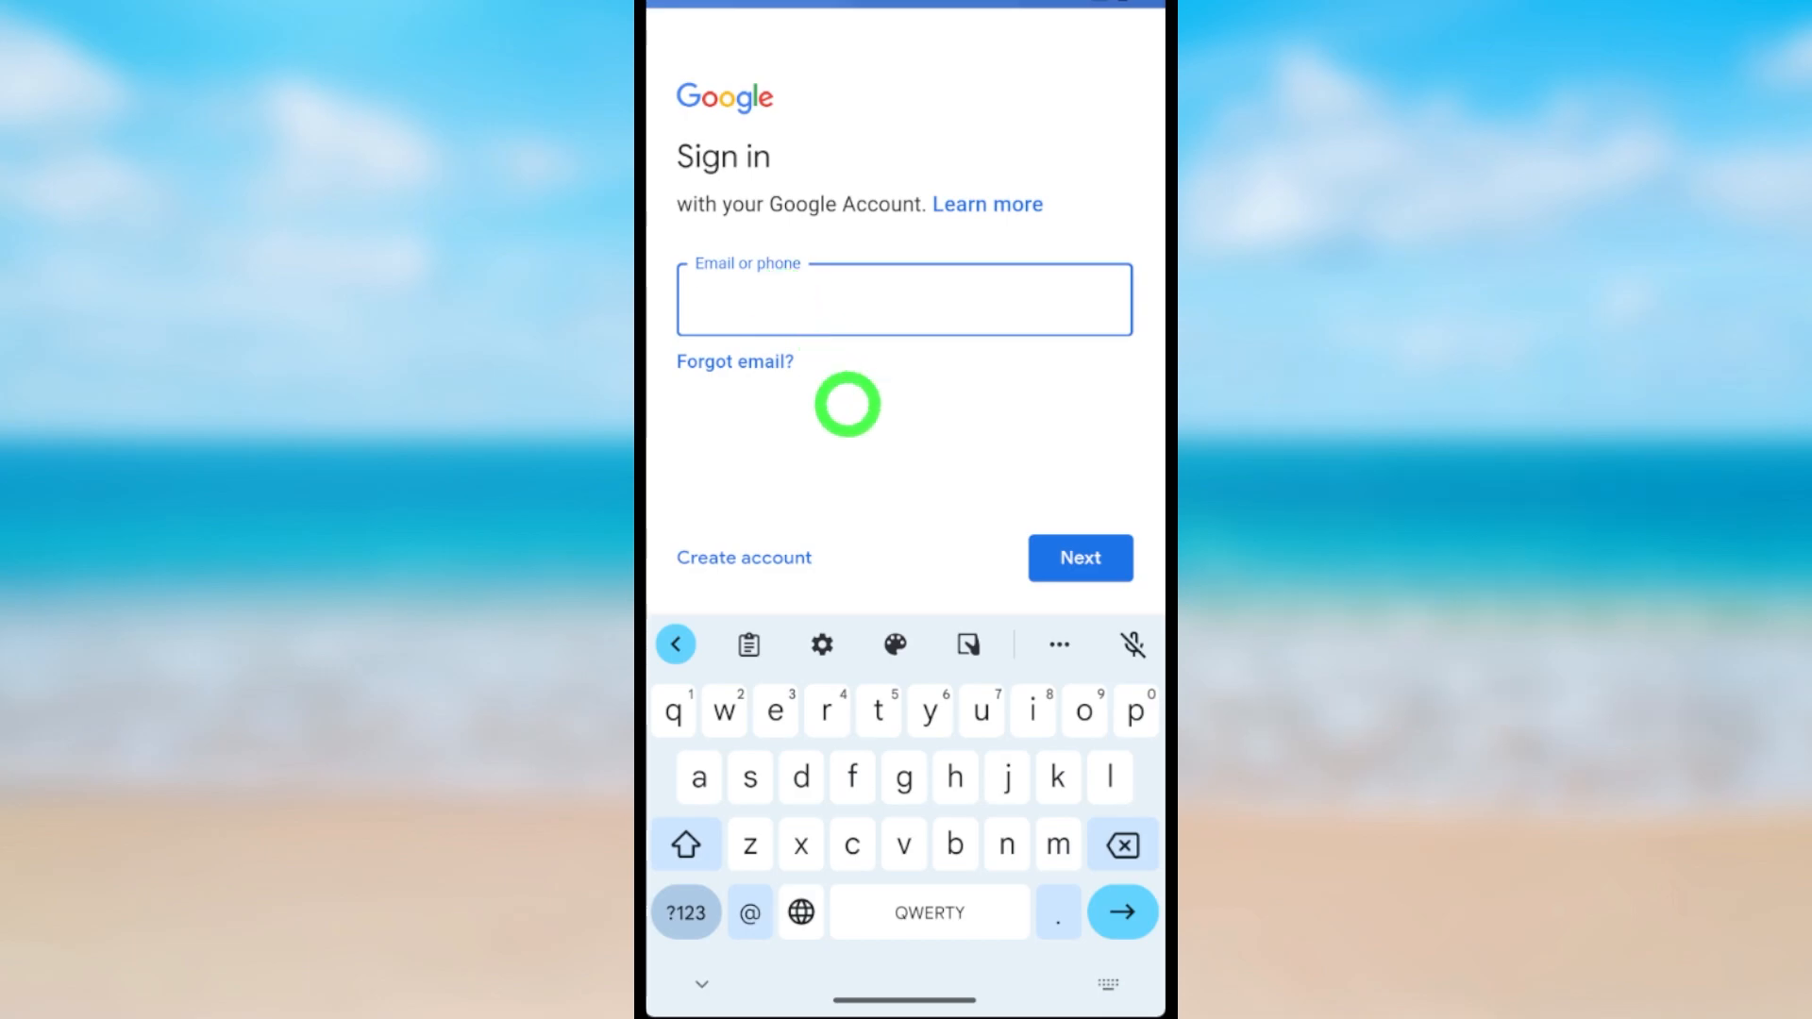
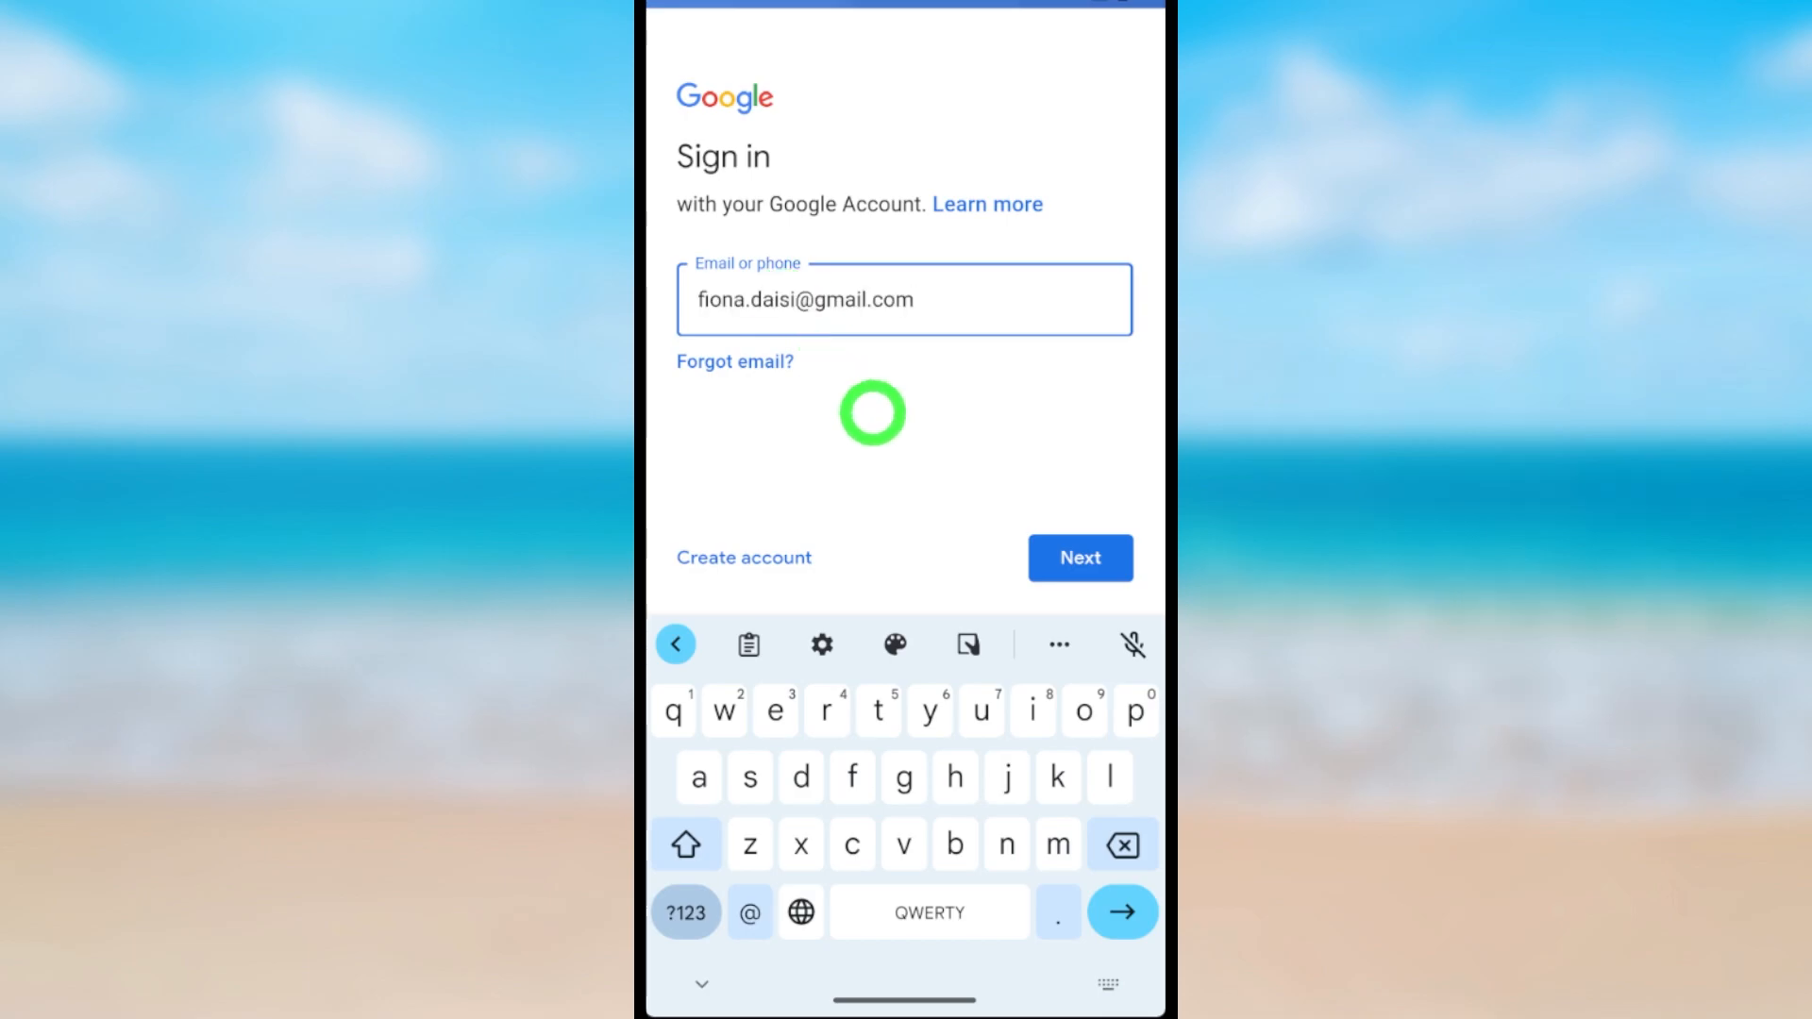
{"action": "left_click", "coordinate": [1077, 558]}
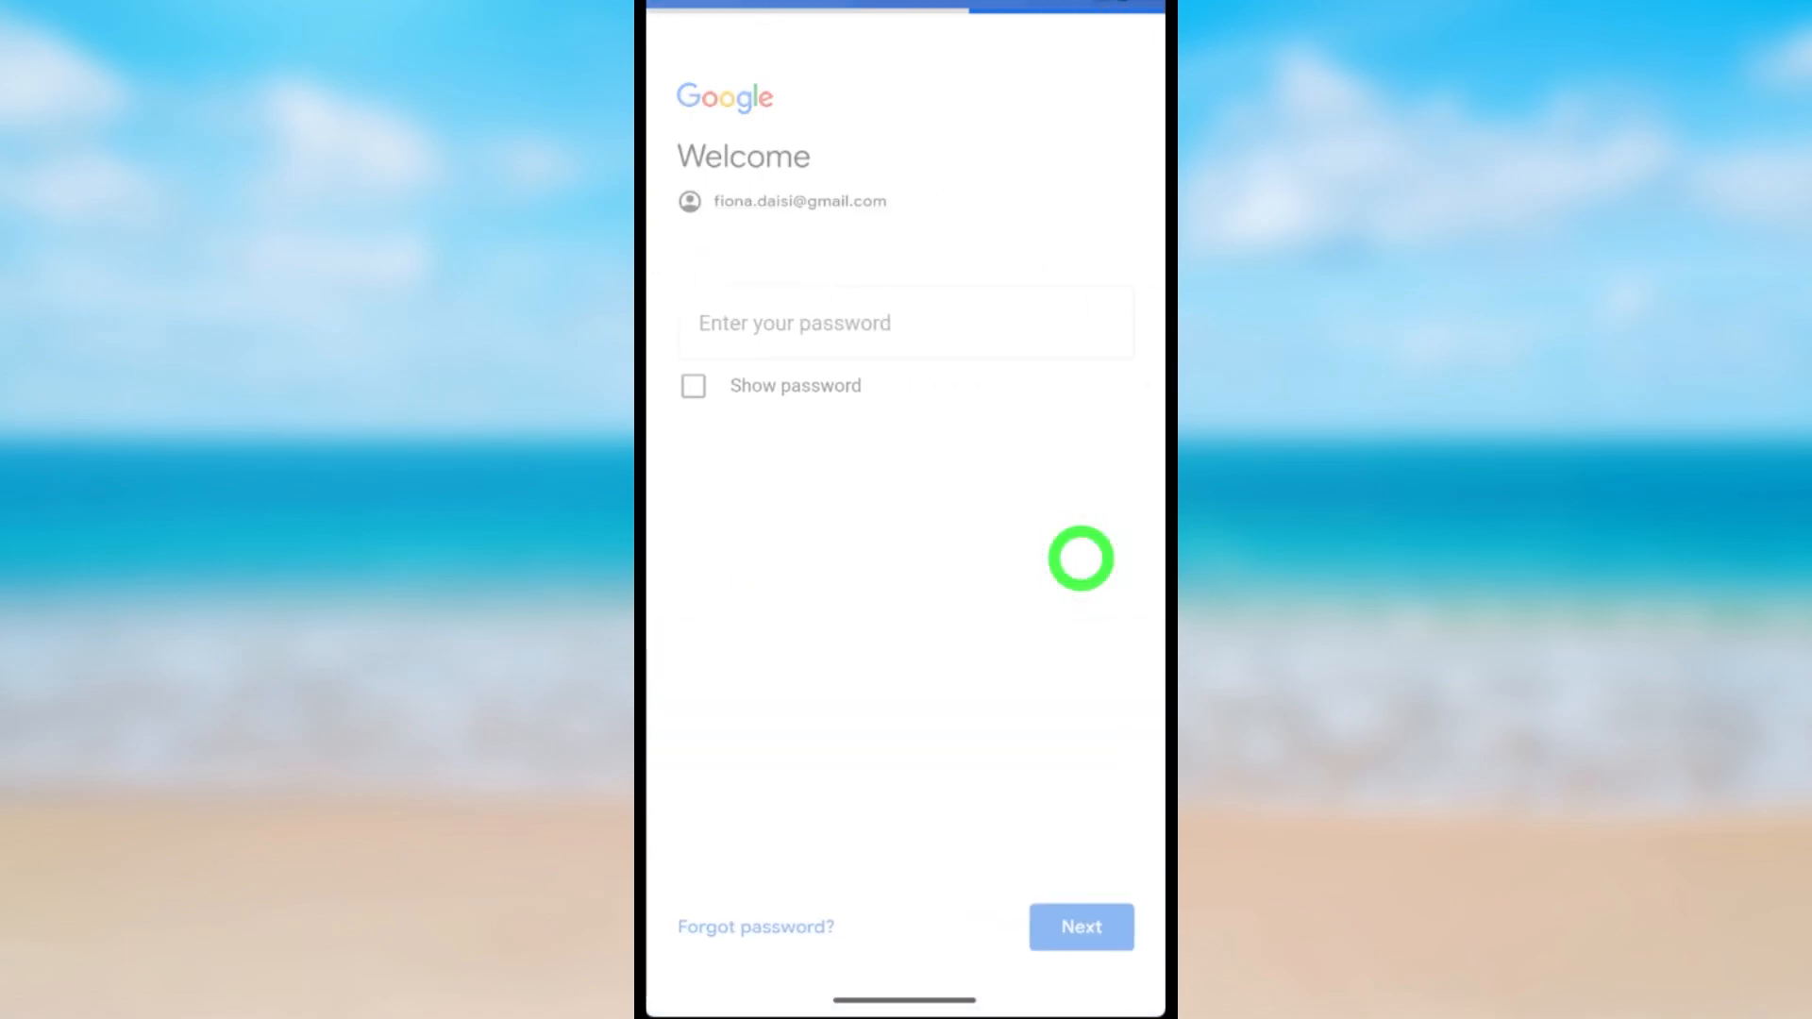
- Fill in the account password from the saved suggestion and submit it
{"action": "left_click", "coordinate": [904, 323]}
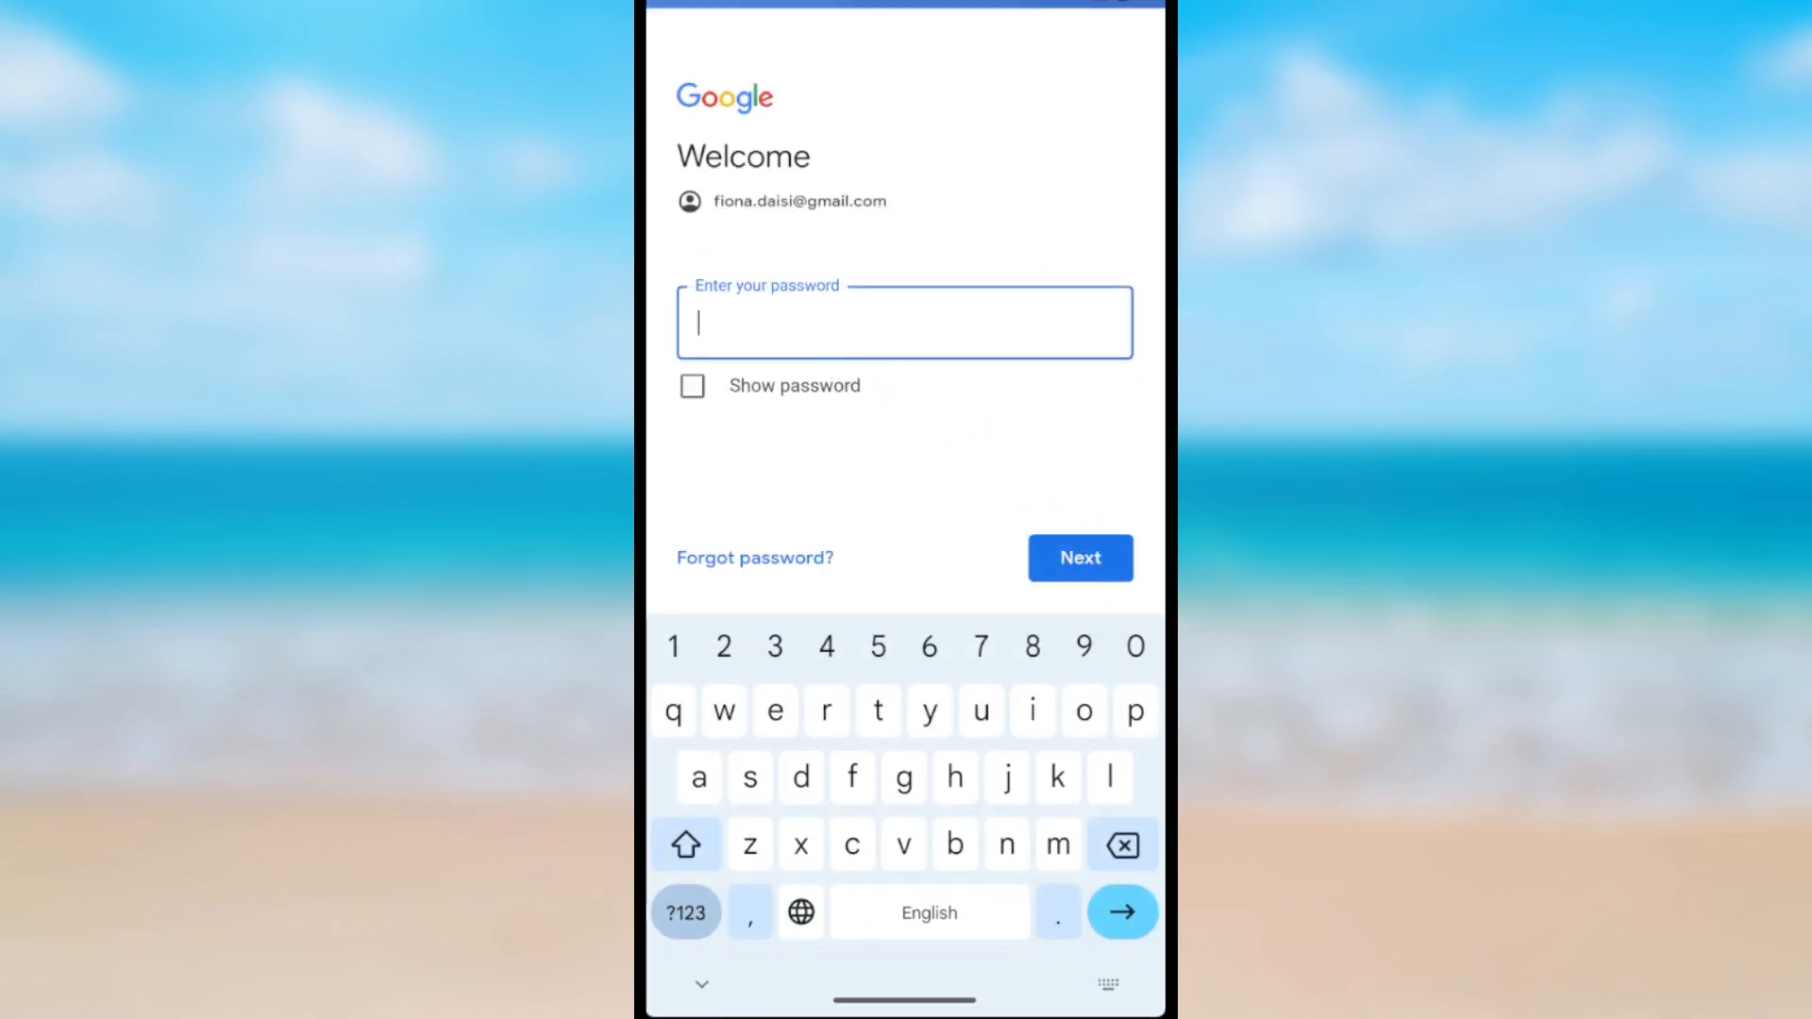
{"action": "left_click", "coordinate": [904, 323]}
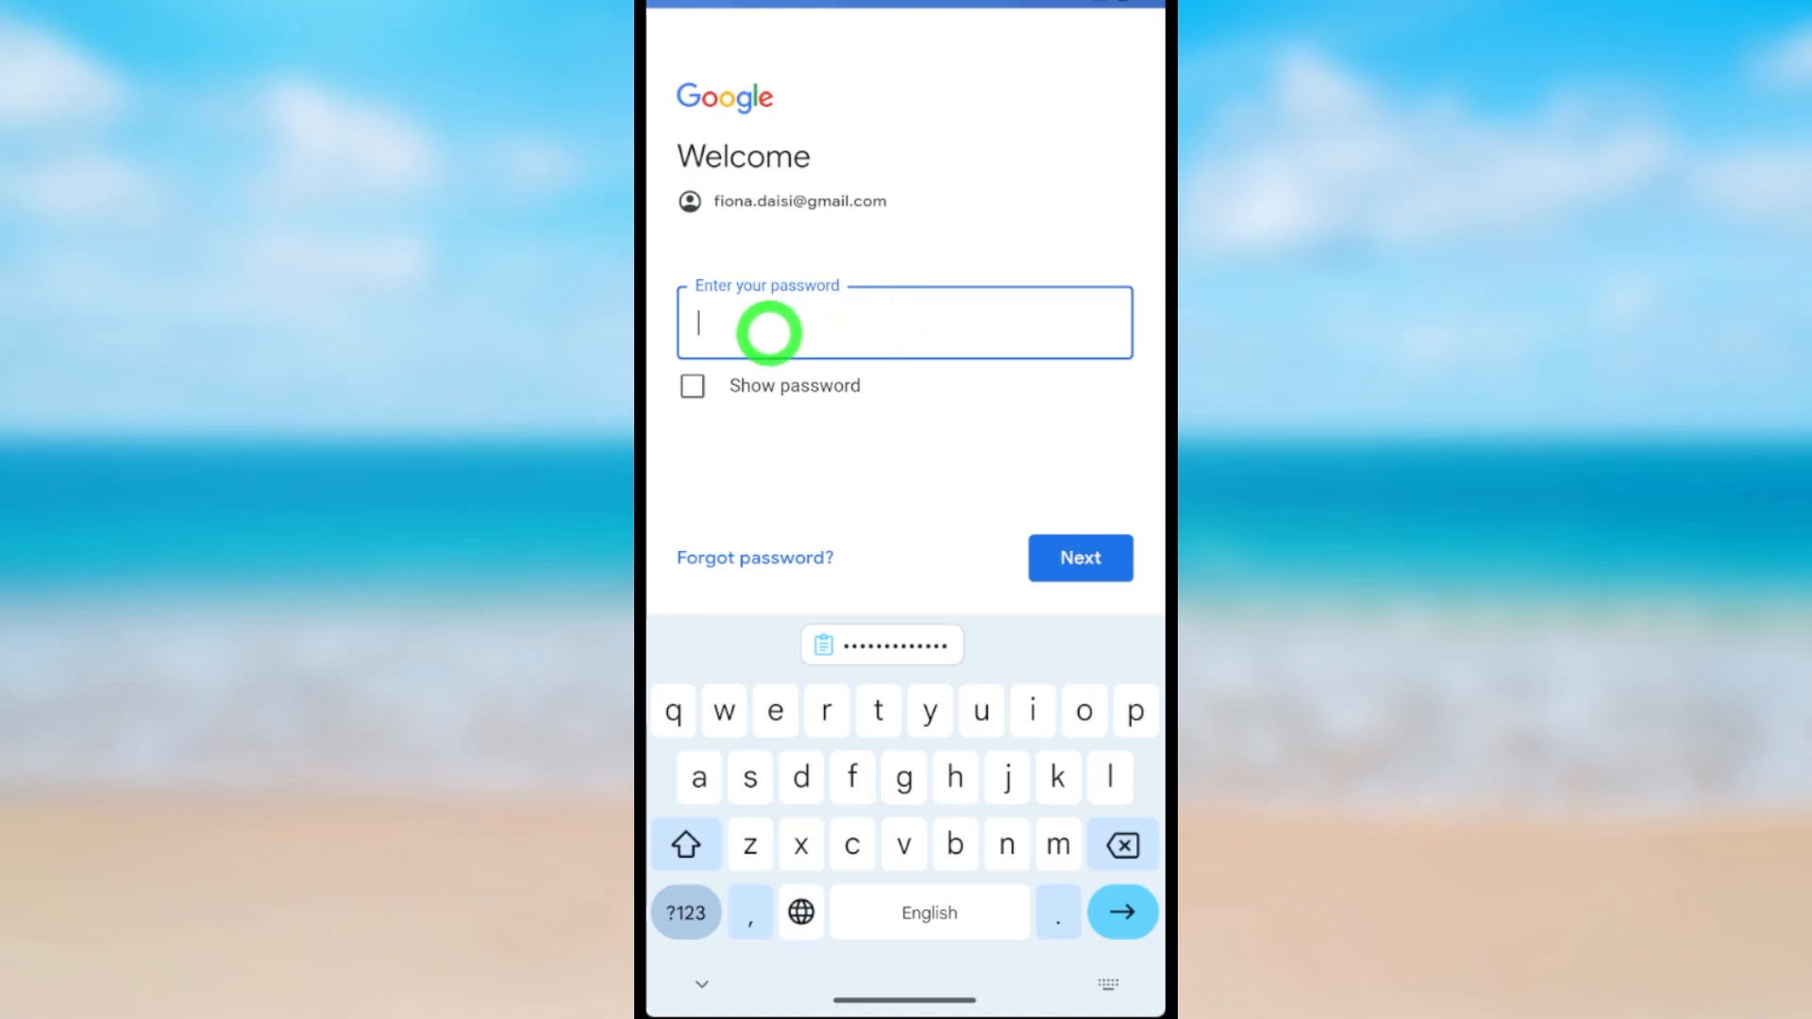
{"action": "left_click", "coordinate": [1078, 557]}
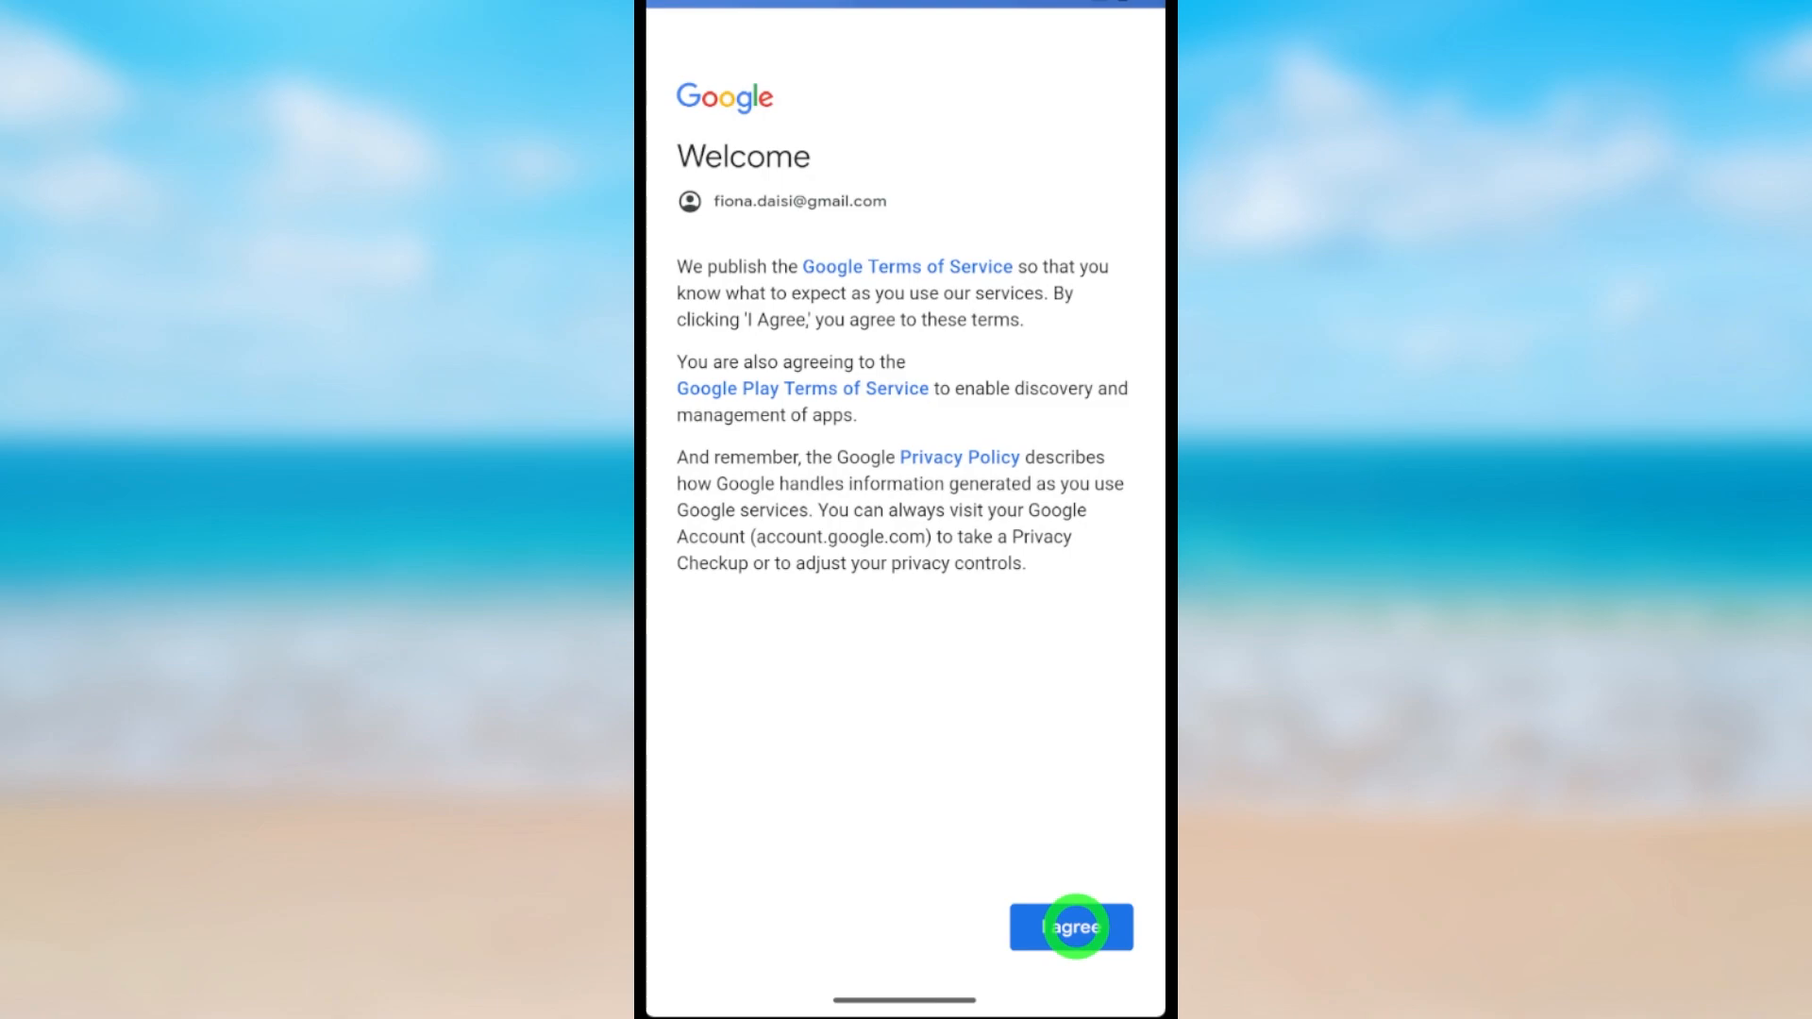
{"action": "left_click", "coordinate": [1069, 926]}
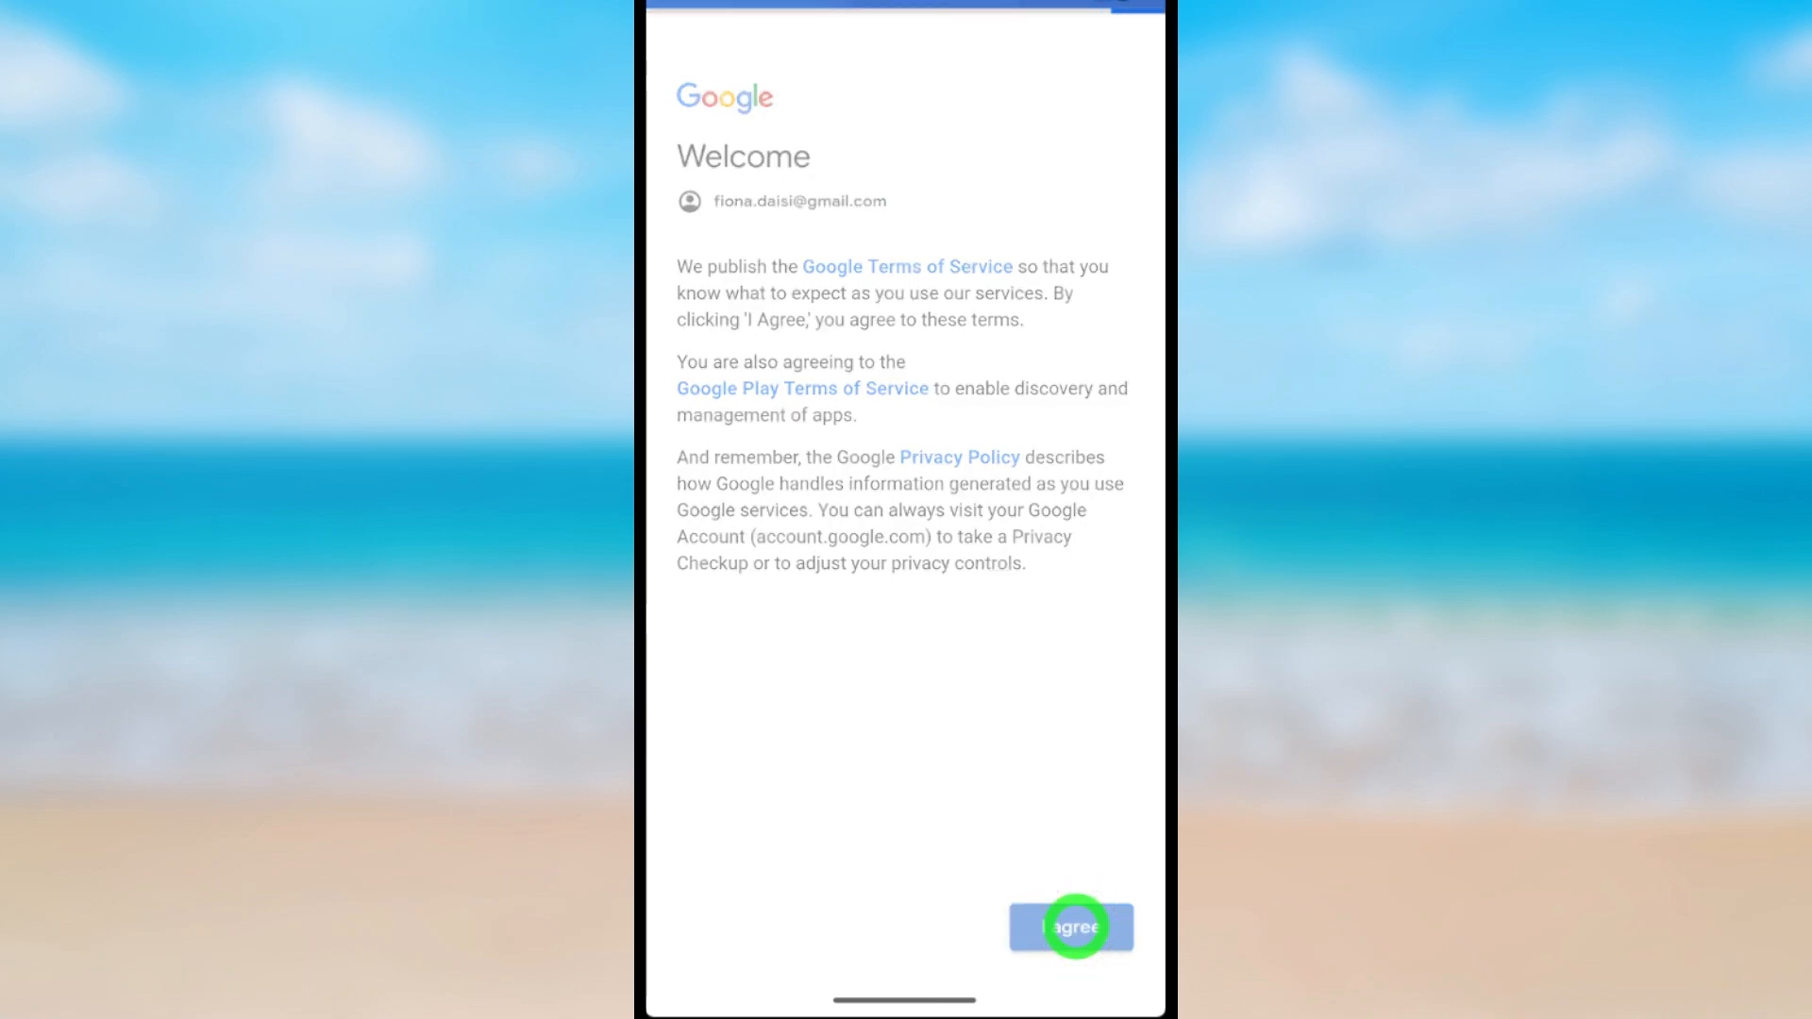
{"action": "left_click", "coordinate": [1069, 927]}
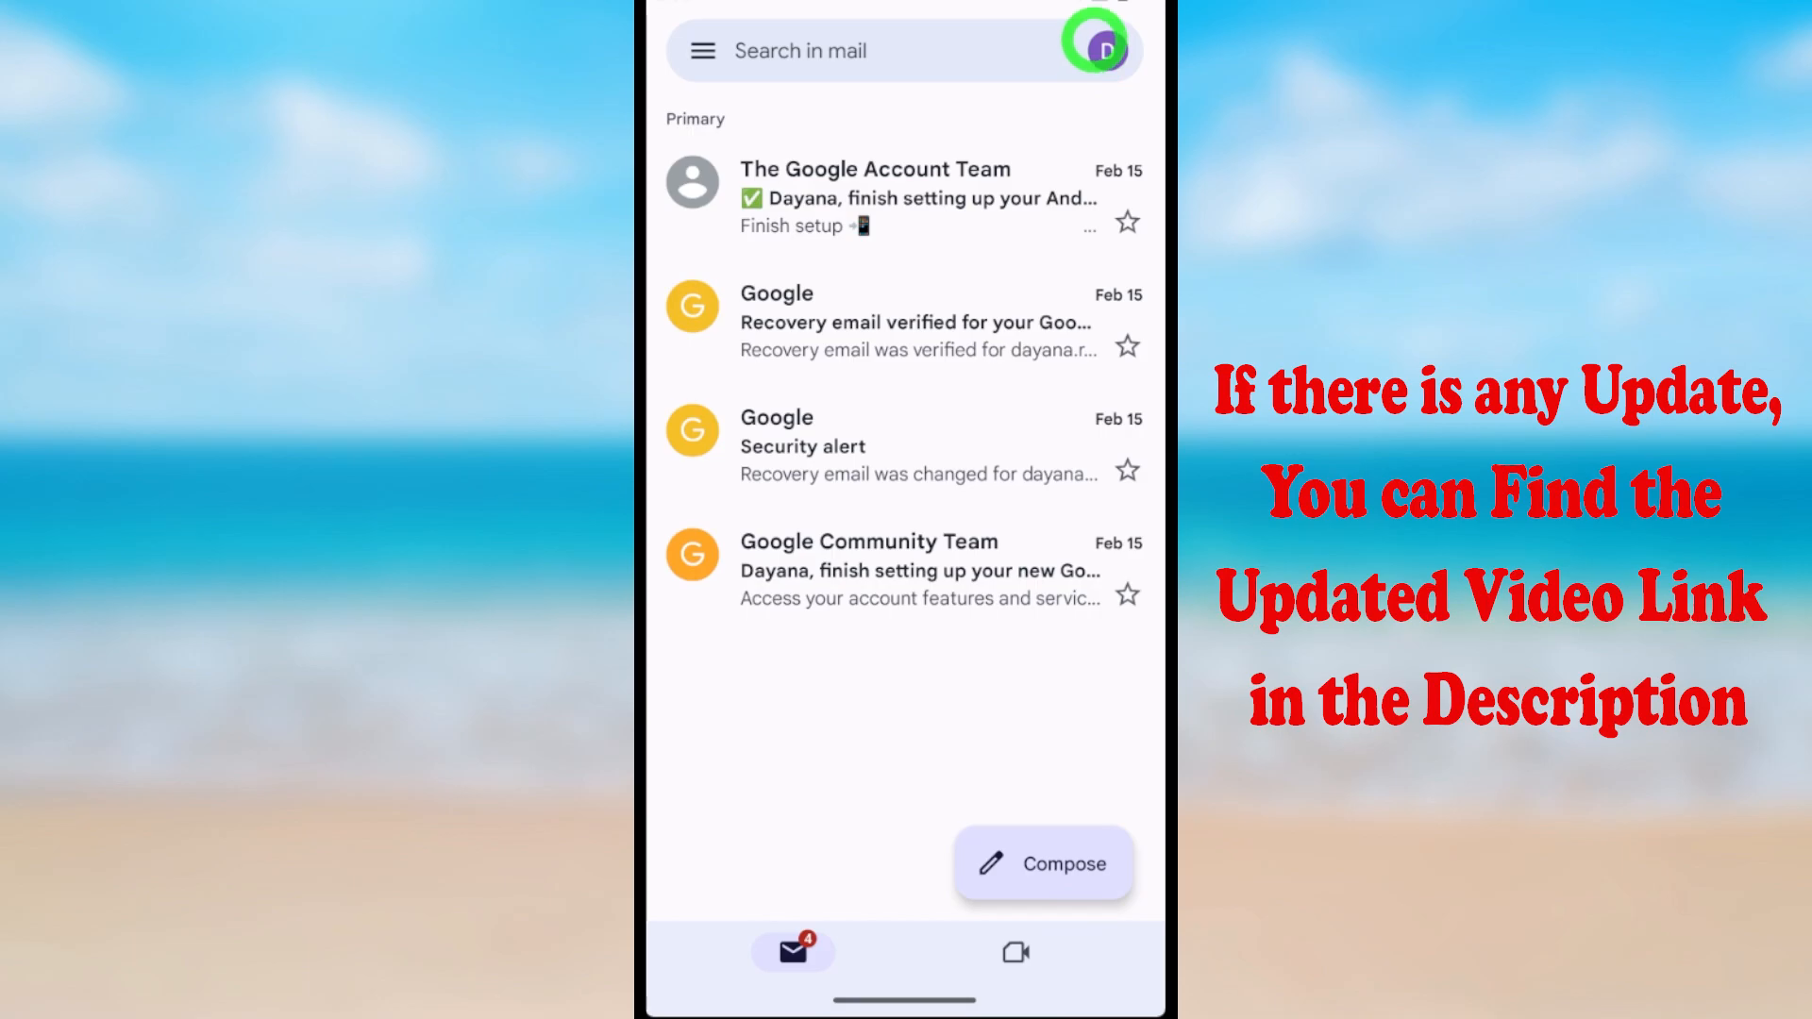
{"action": "left_click", "coordinate": [1095, 48]}
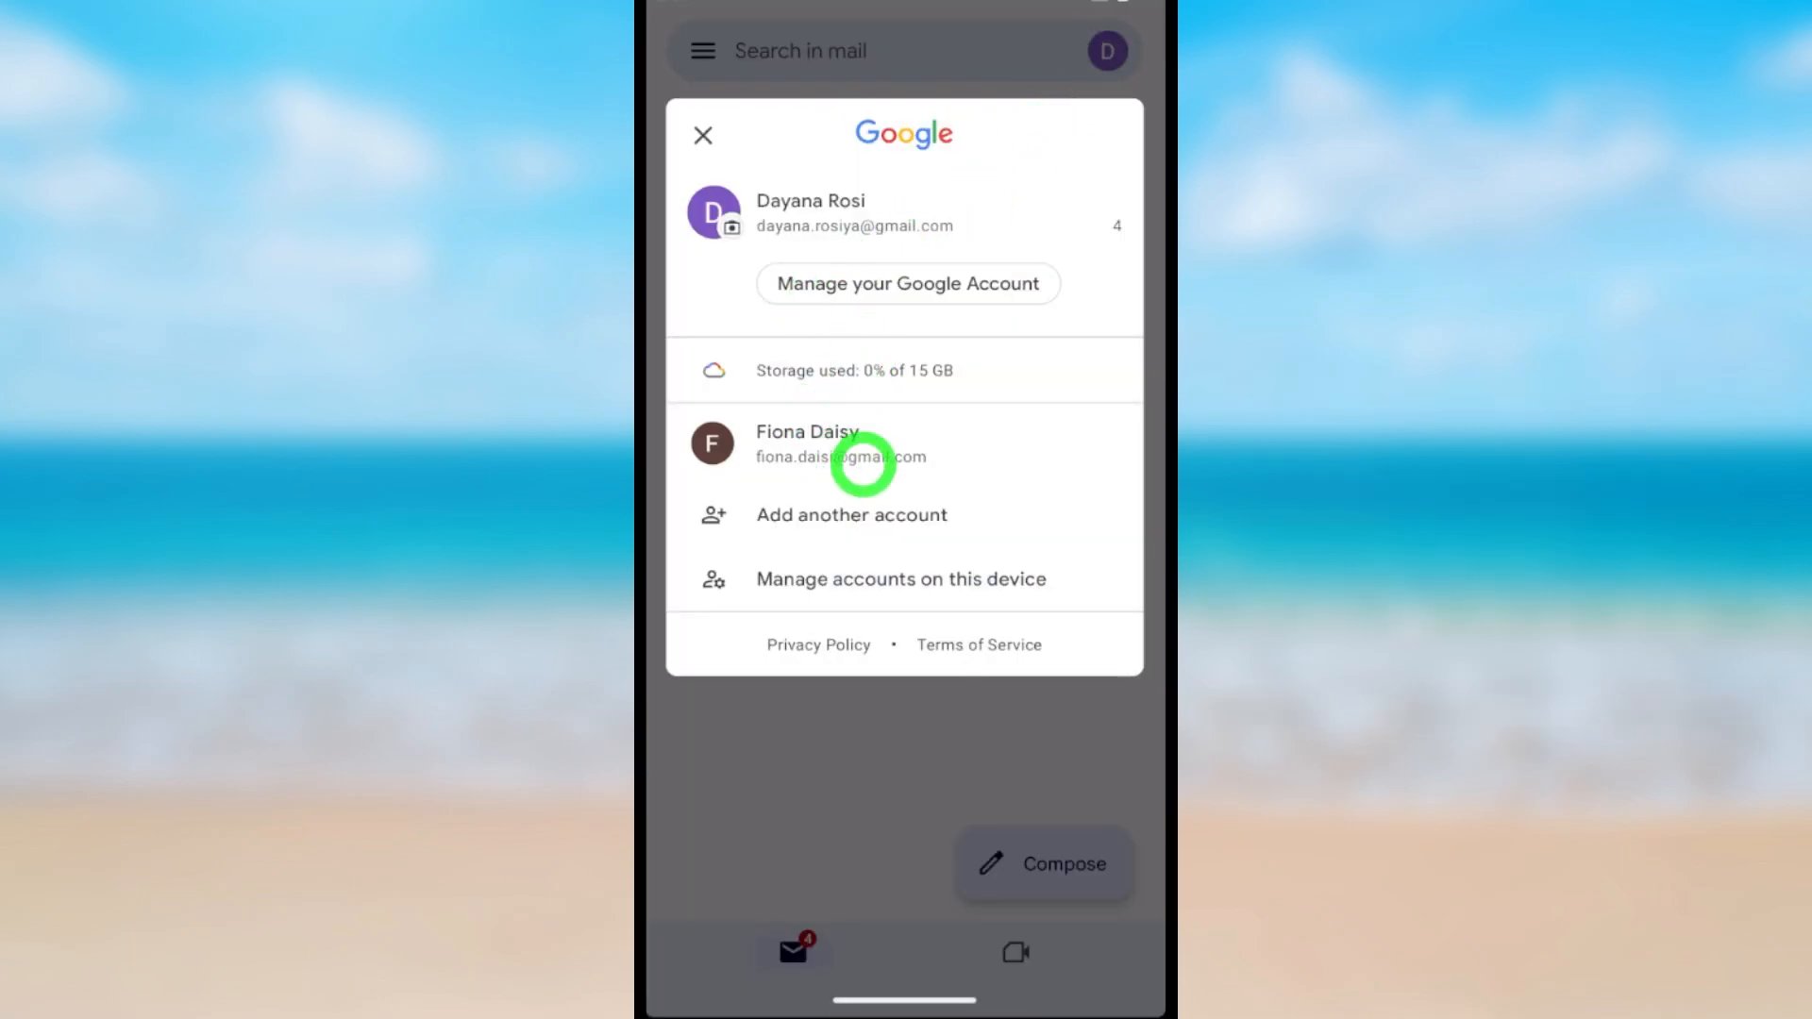
{"action": "left_click", "coordinate": [702, 135]}
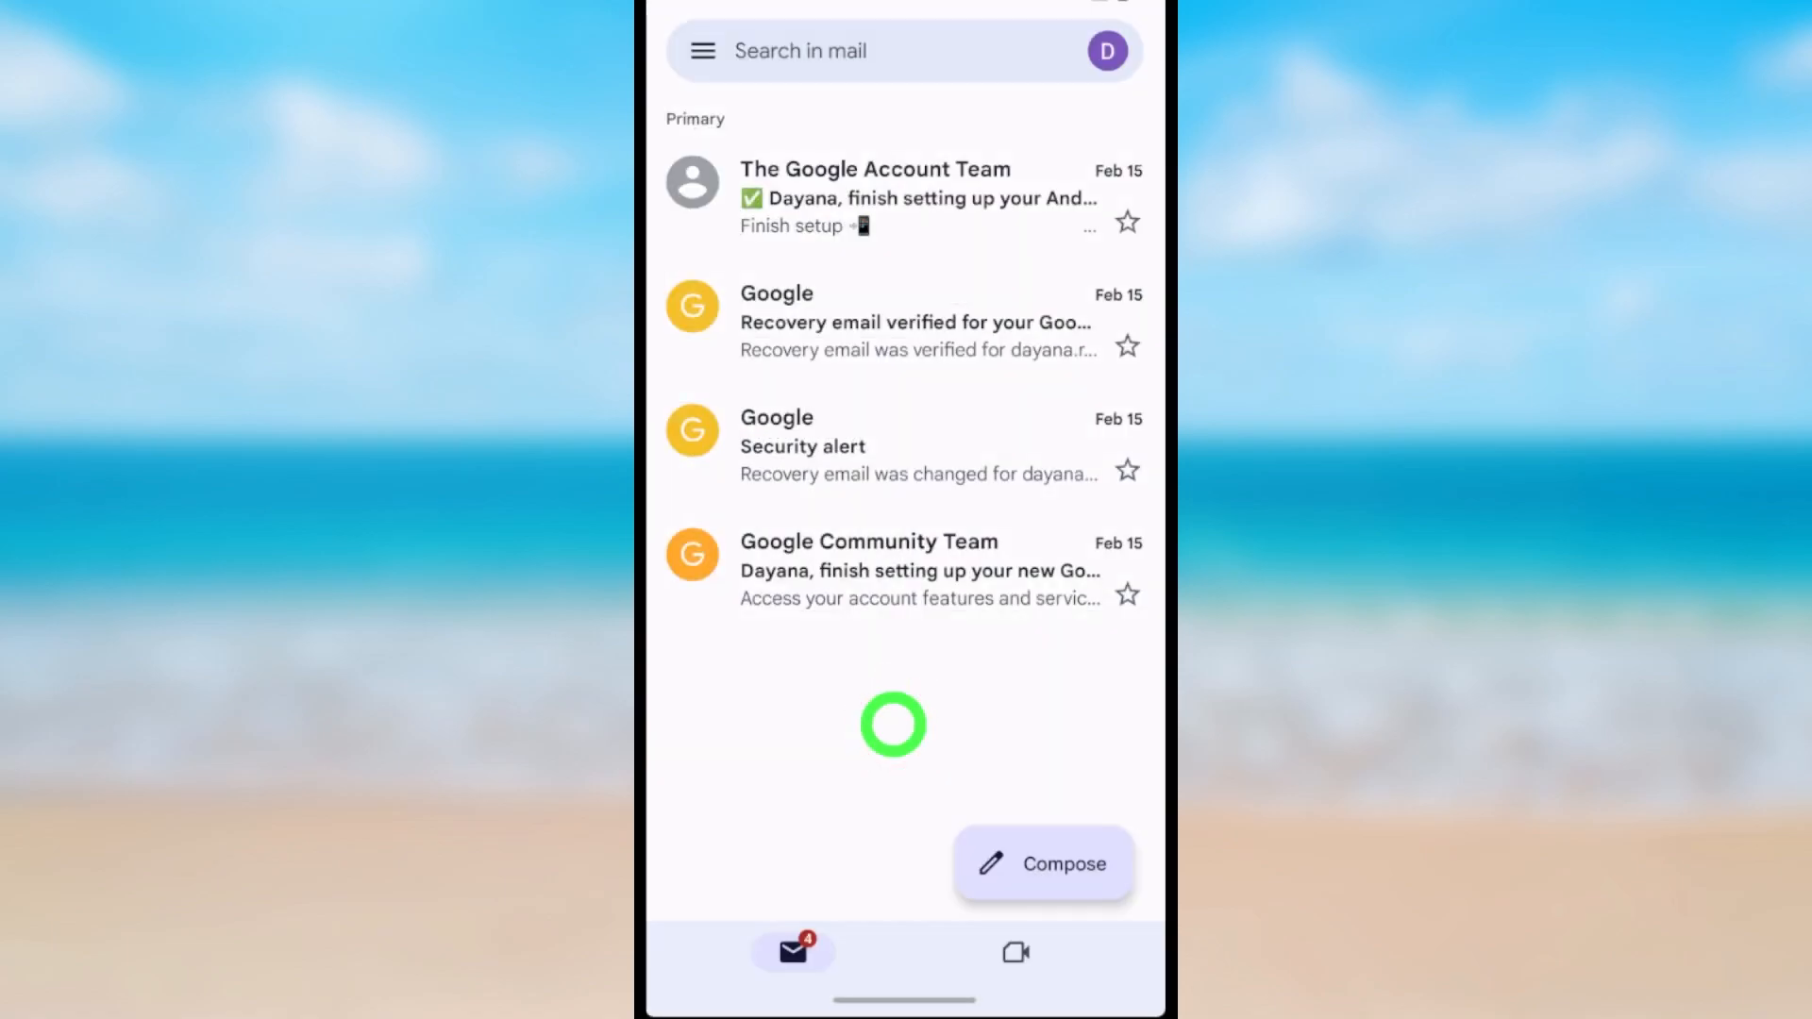